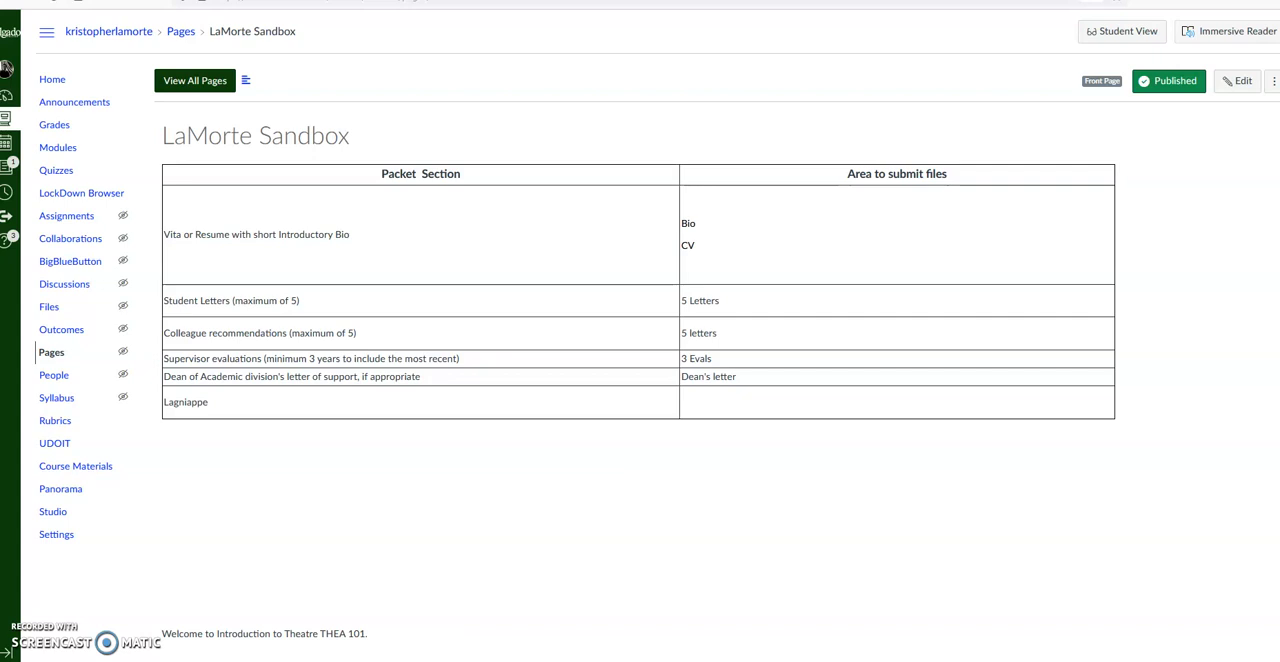
{"action": "mouse_move", "coordinate": [1022, 463]}
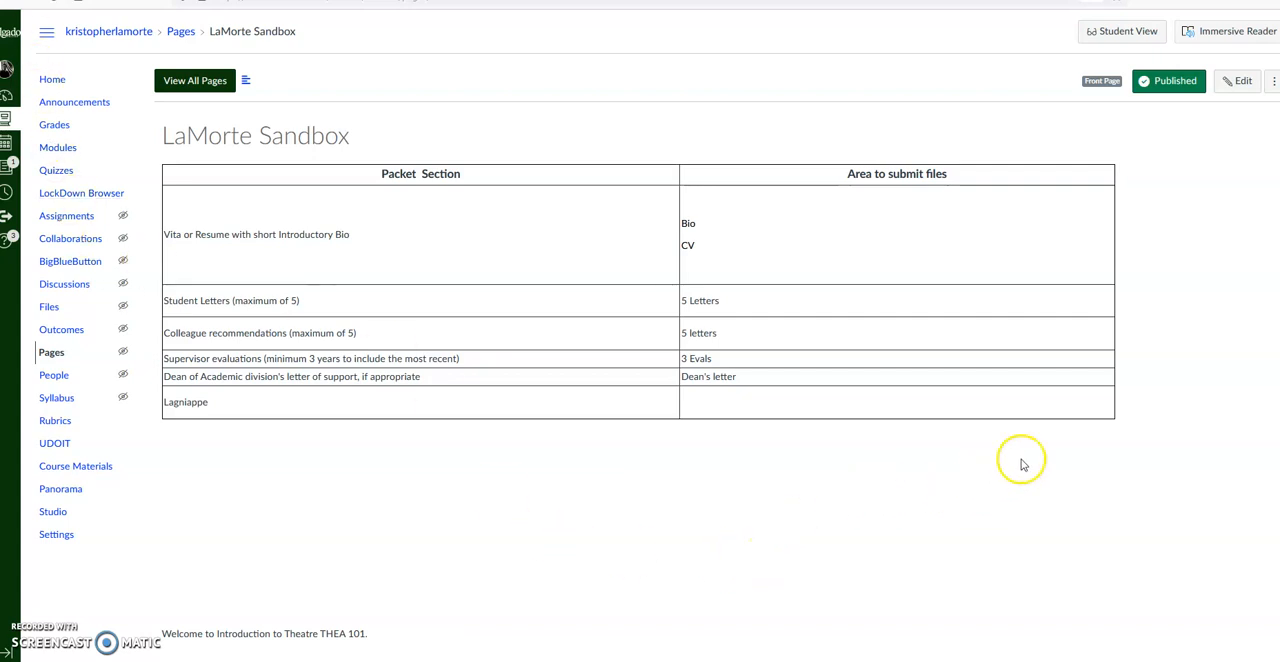
{"action": "mouse_move", "coordinate": [1226, 110]}
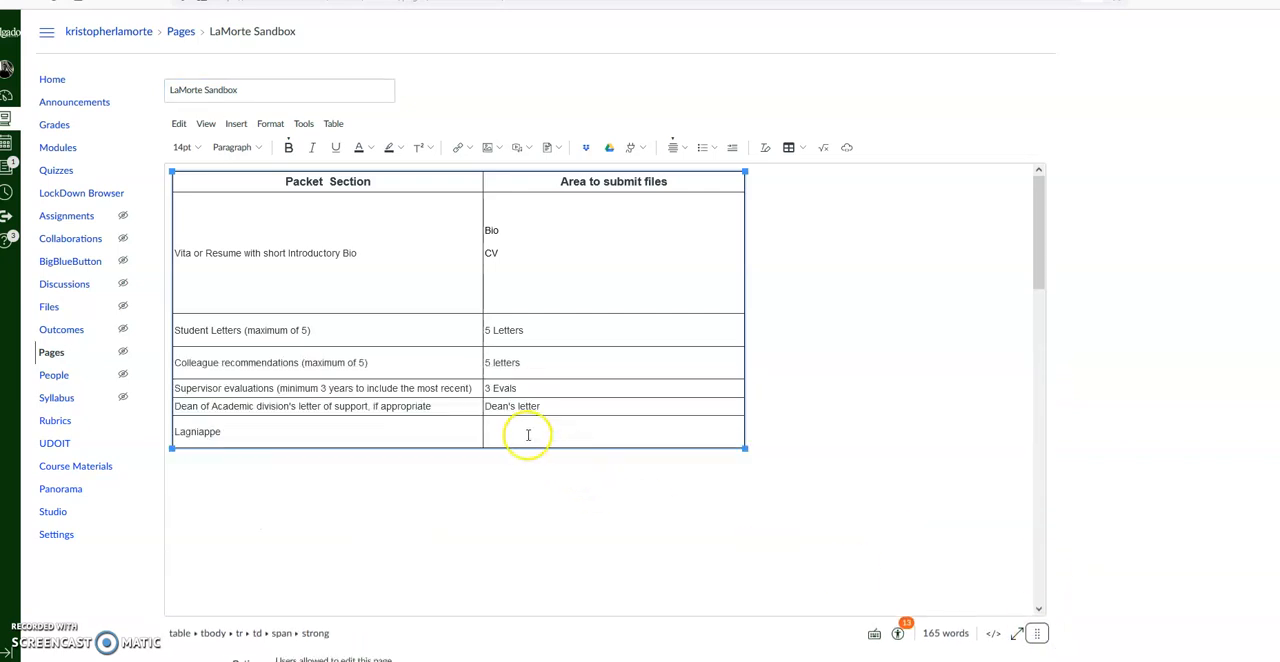
- Enter the word Video in the empty cell beside Lagniappe and select it
{"action": "left_click", "coordinate": [528, 431]}
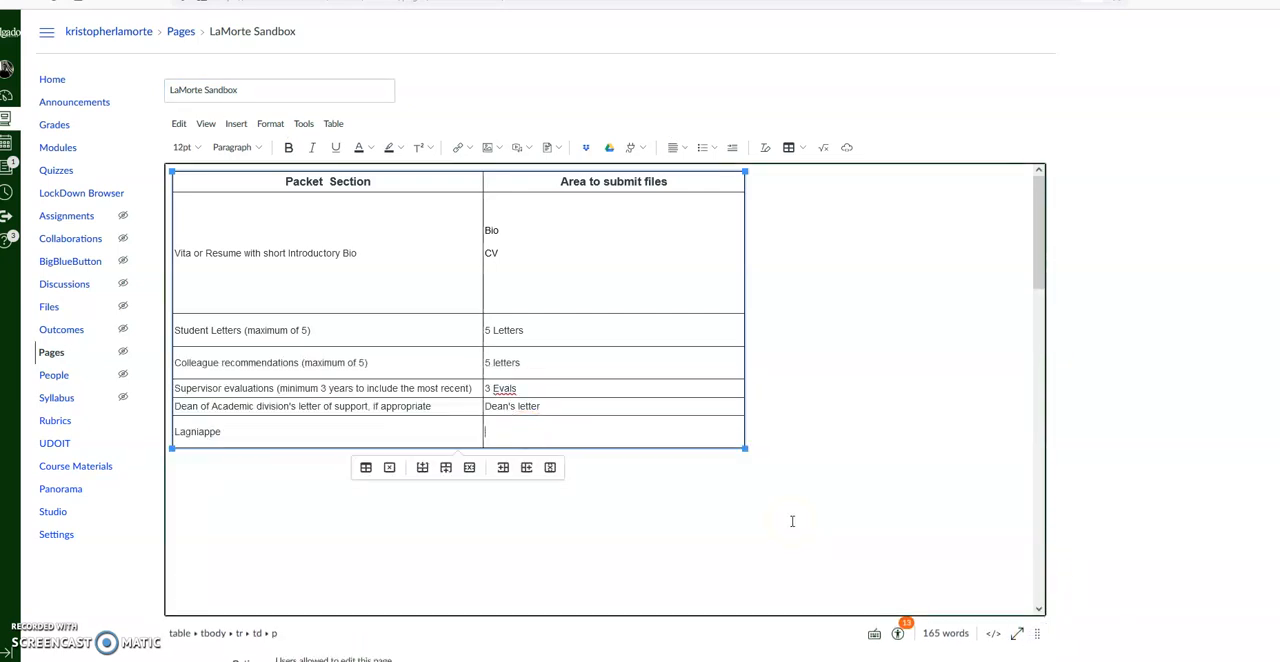
{"action": "type", "text": "Vi"}
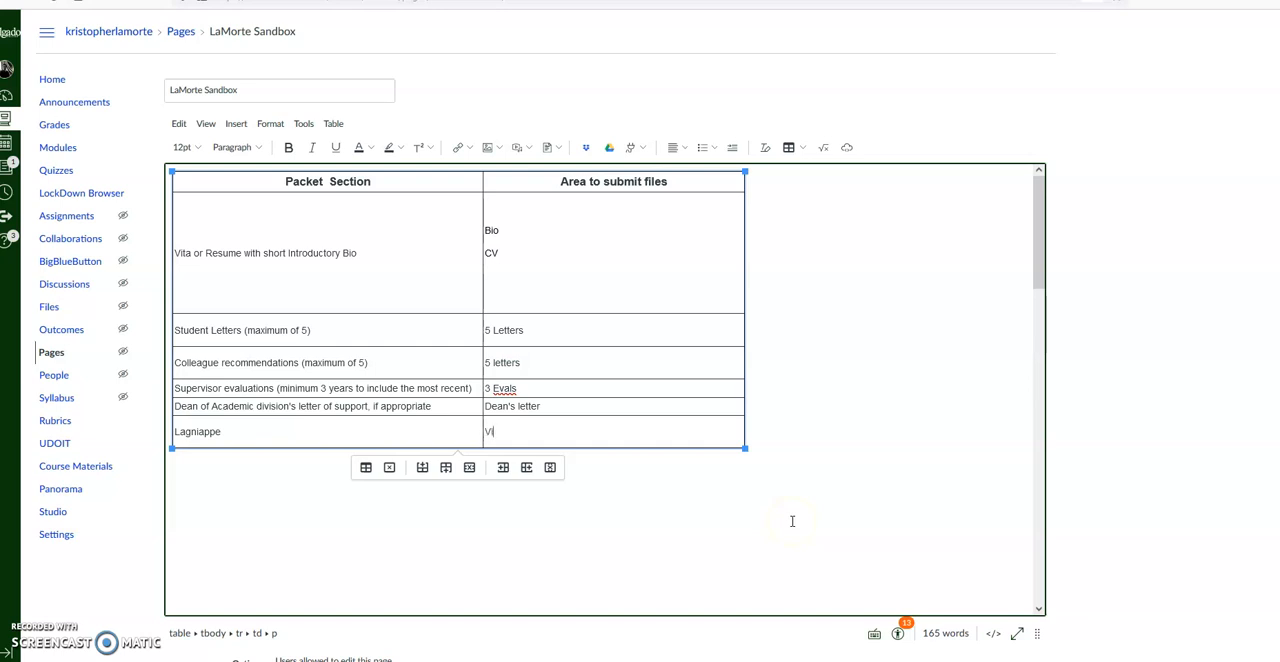
{"action": "type", "text": "deo"}
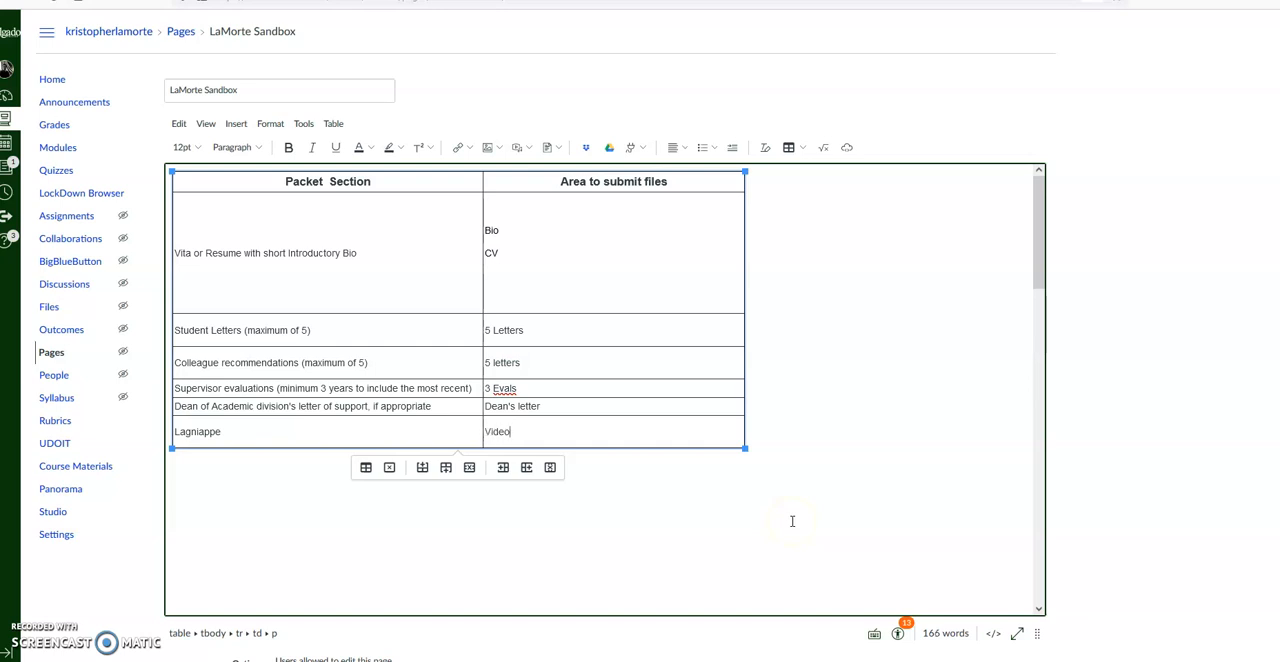
{"action": "double_click", "coordinate": [497, 431]}
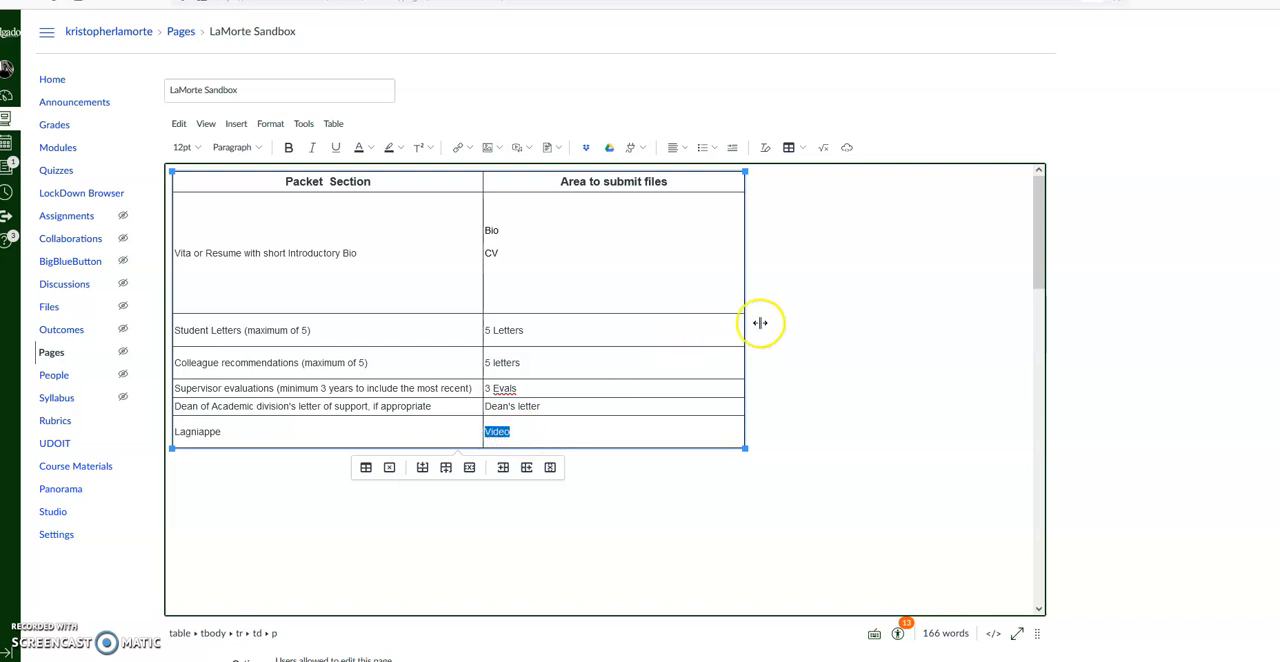
{"action": "mouse_move", "coordinate": [1157, 101]}
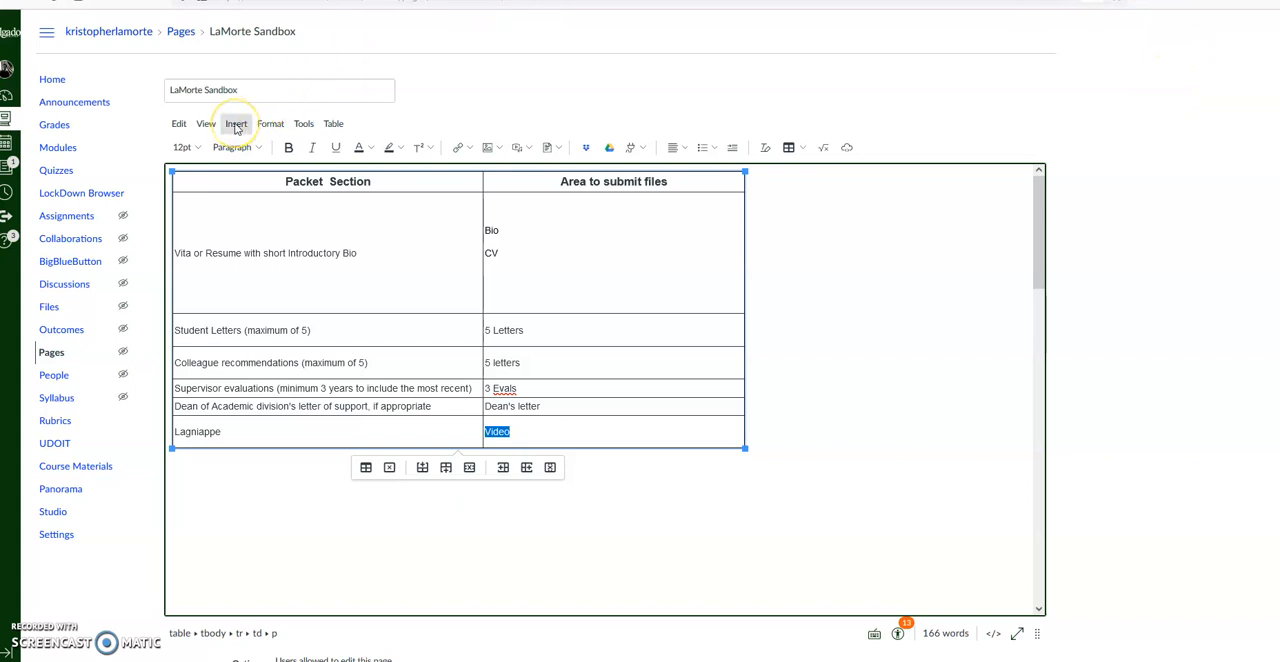
- Bring up the Upload Media dialog via Insert > Media > Upload/Record Media
{"action": "left_click", "coordinate": [236, 123]}
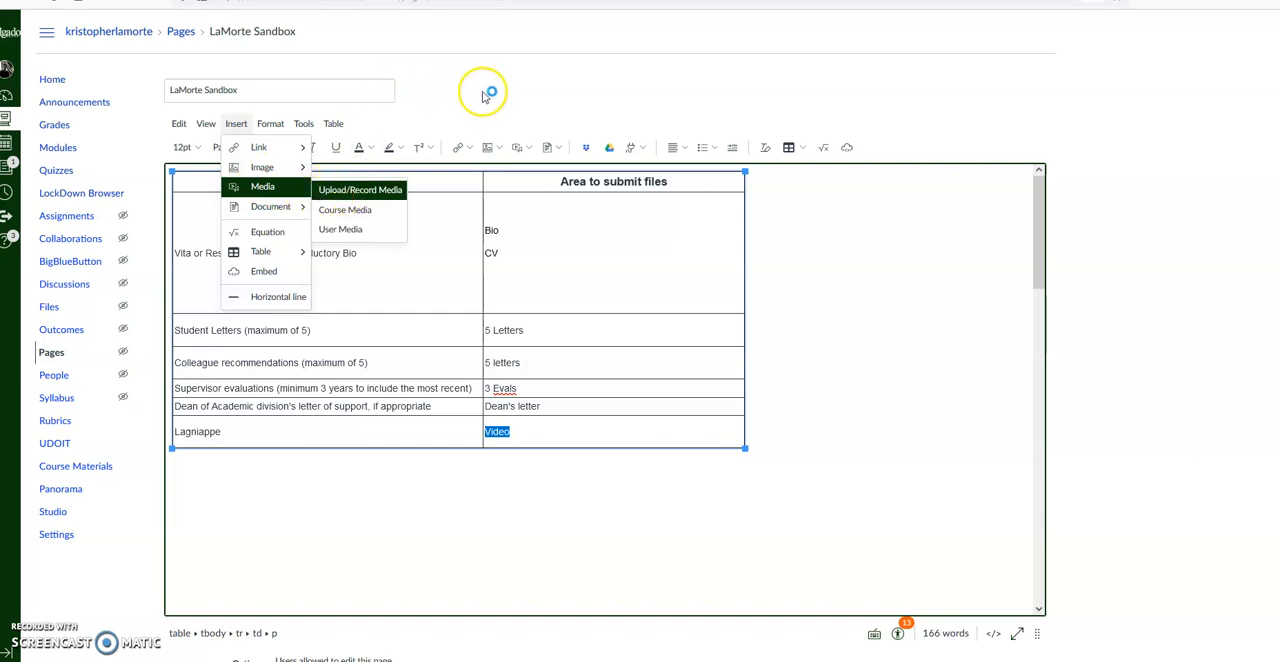
{"action": "left_click", "coordinate": [523, 147]}
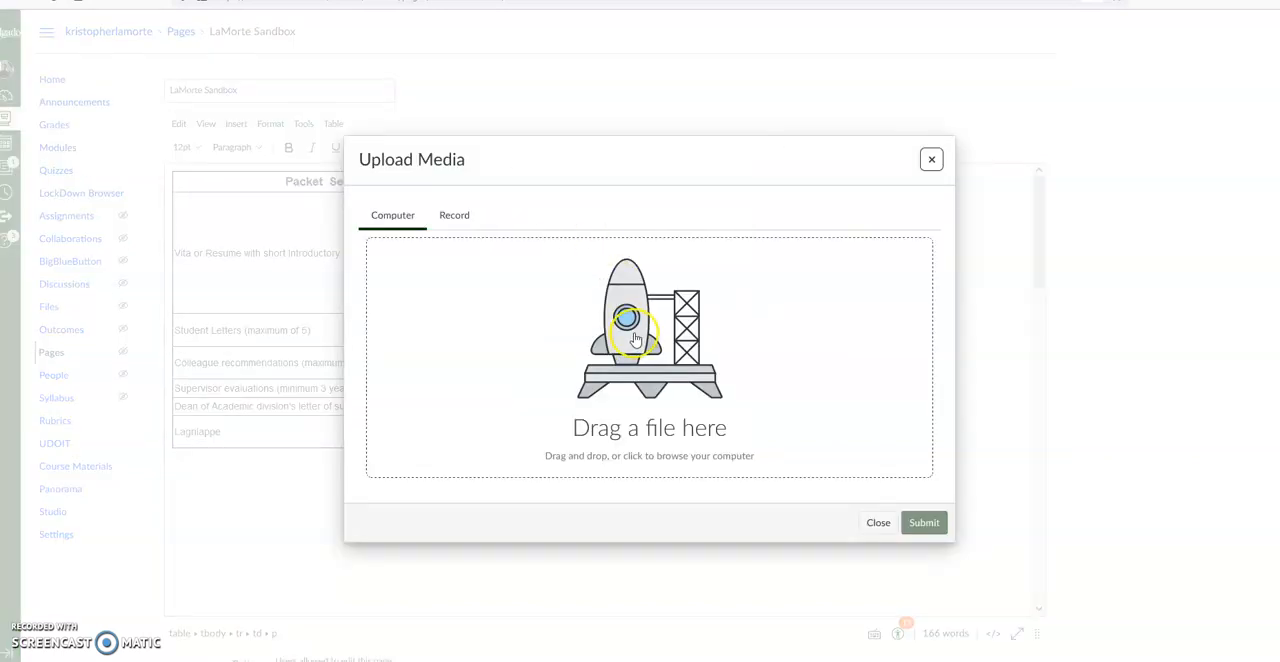
- Upload the Updated Bike Crash video and embed it beneath Video in the Lagniappe cell
{"action": "left_click", "coordinate": [649, 358]}
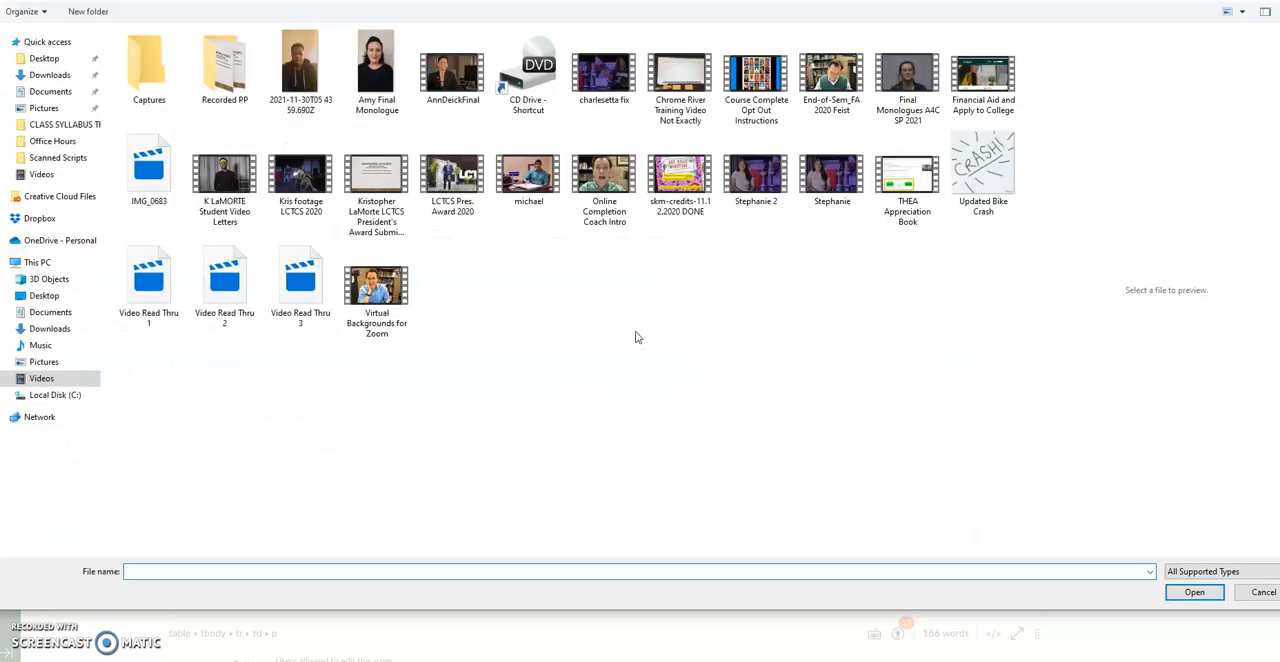
{"action": "left_click", "coordinate": [983, 170]}
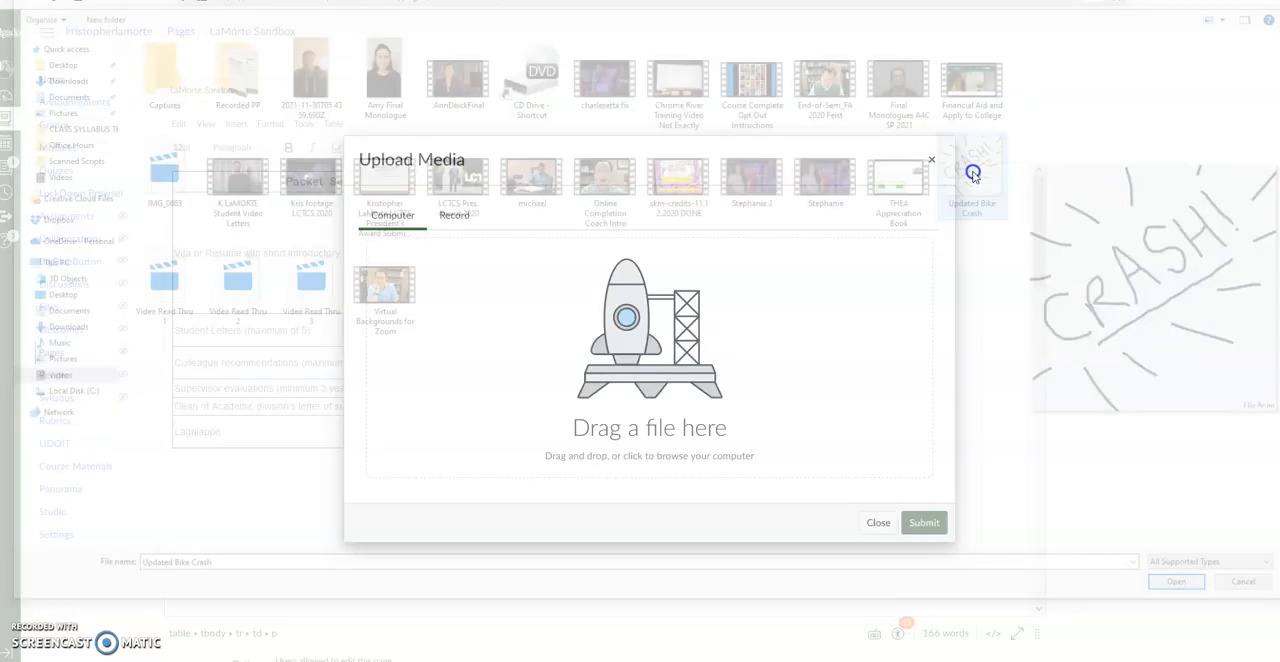
{"action": "left_click", "coordinate": [1176, 581]}
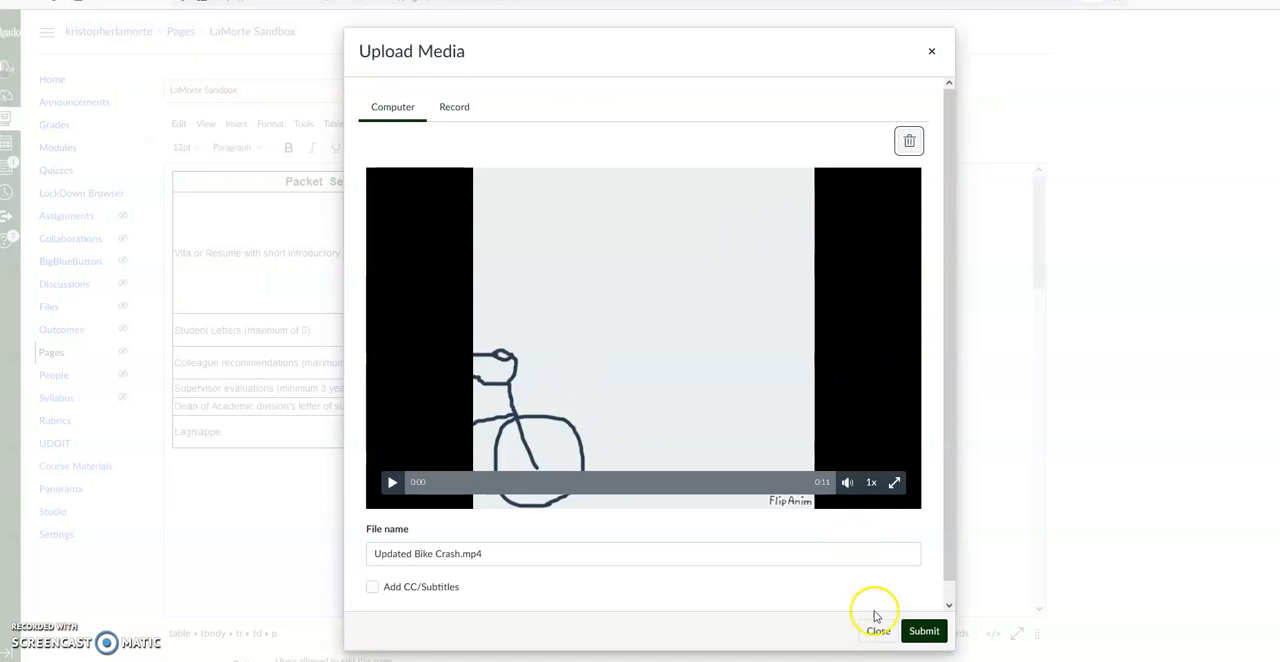
{"action": "left_click", "coordinate": [922, 630]}
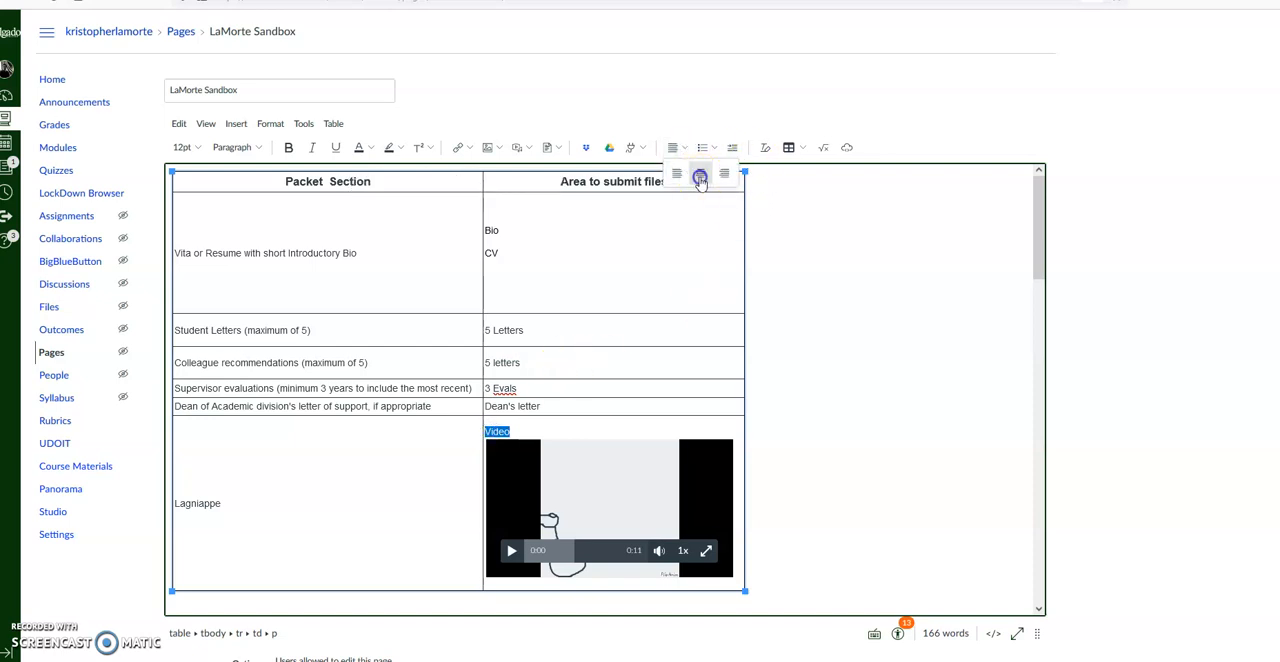
- Center the Video caption in its cell and save the LaMorte Sandbox page
{"action": "left_click", "coordinate": [700, 173]}
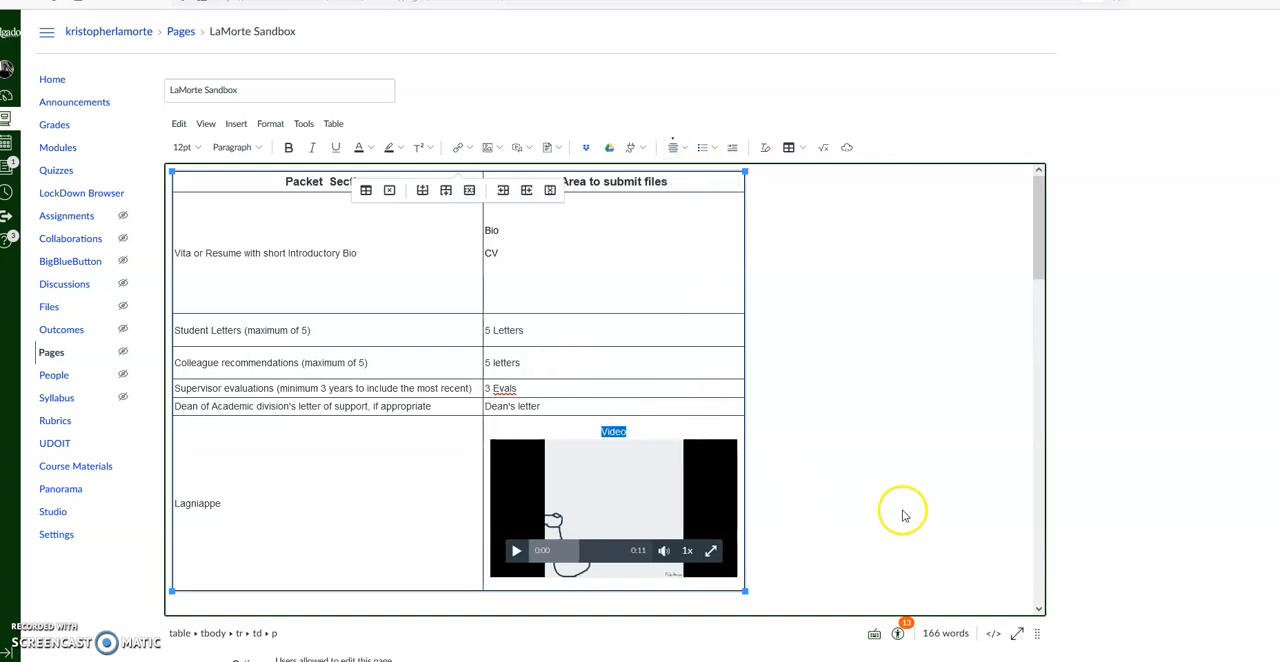
{"action": "scroll", "scroll_direction": "down", "scroll_amount": 3}
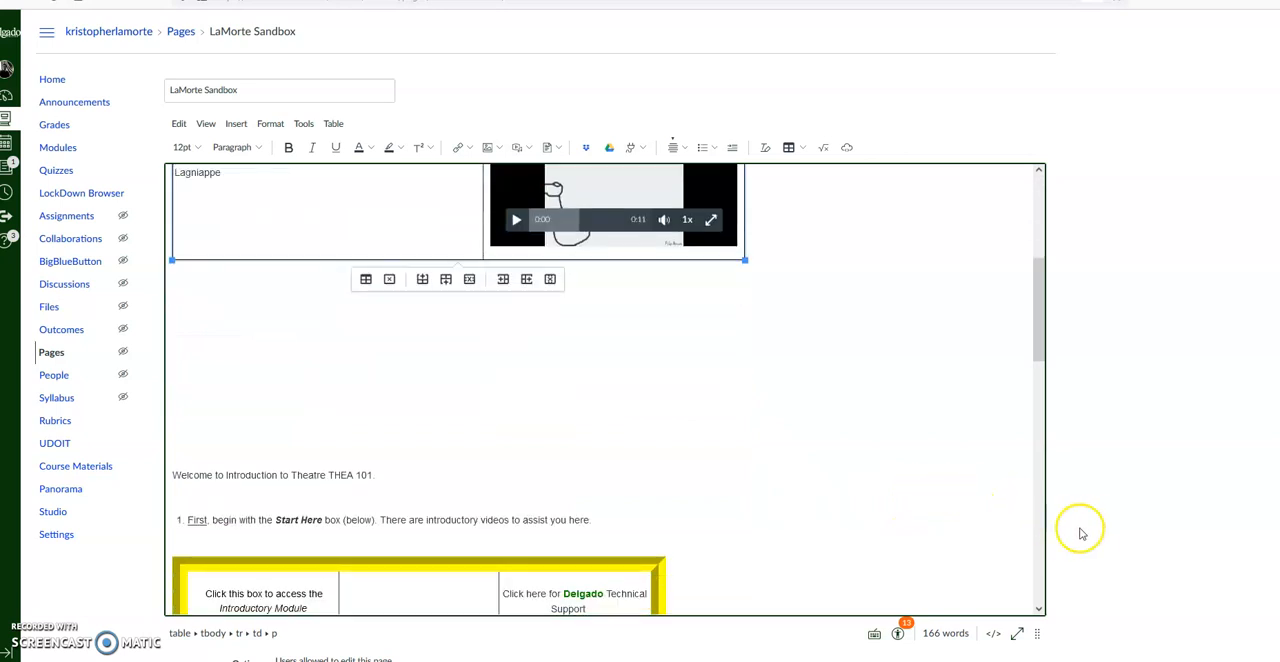
{"action": "scroll", "scroll_direction": "down", "scroll_amount": 3}
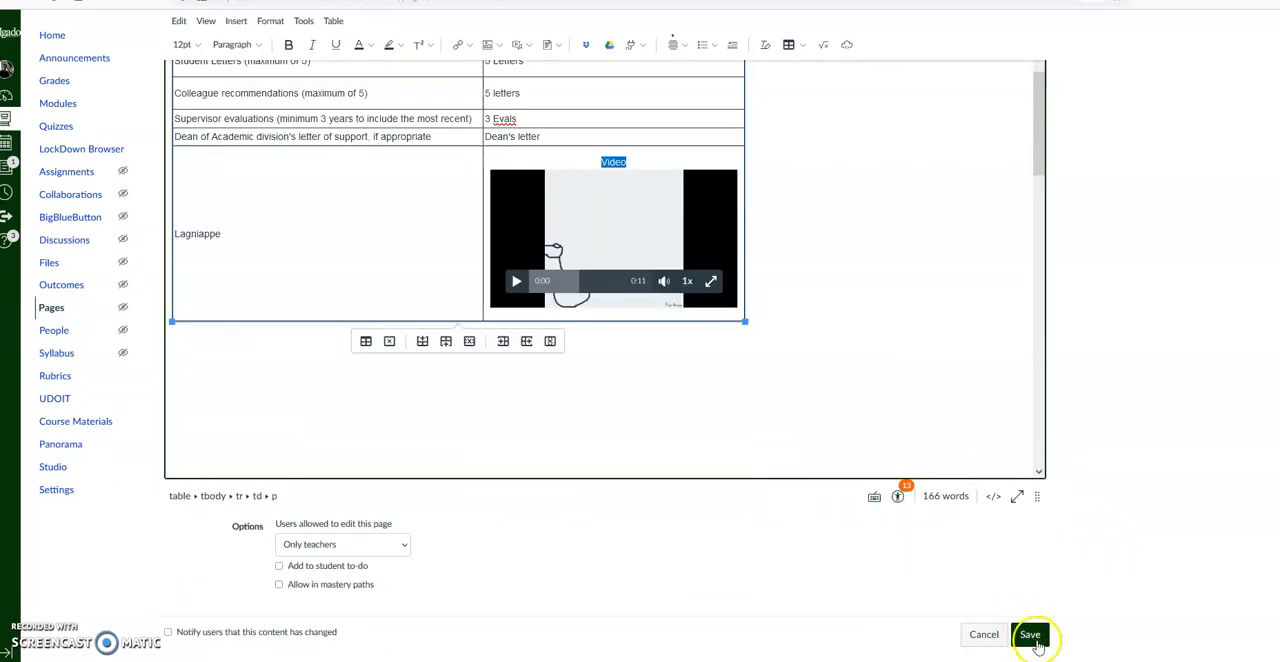
{"action": "left_click", "coordinate": [1030, 634]}
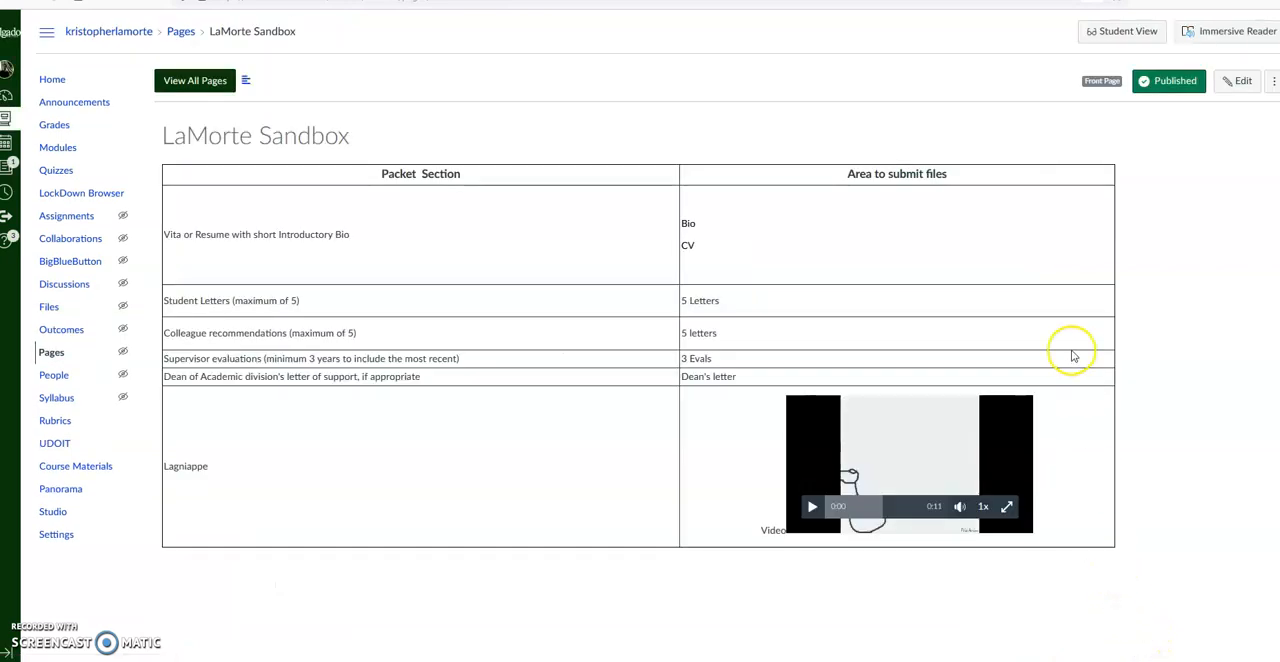
{"action": "mouse_move", "coordinate": [787, 525]}
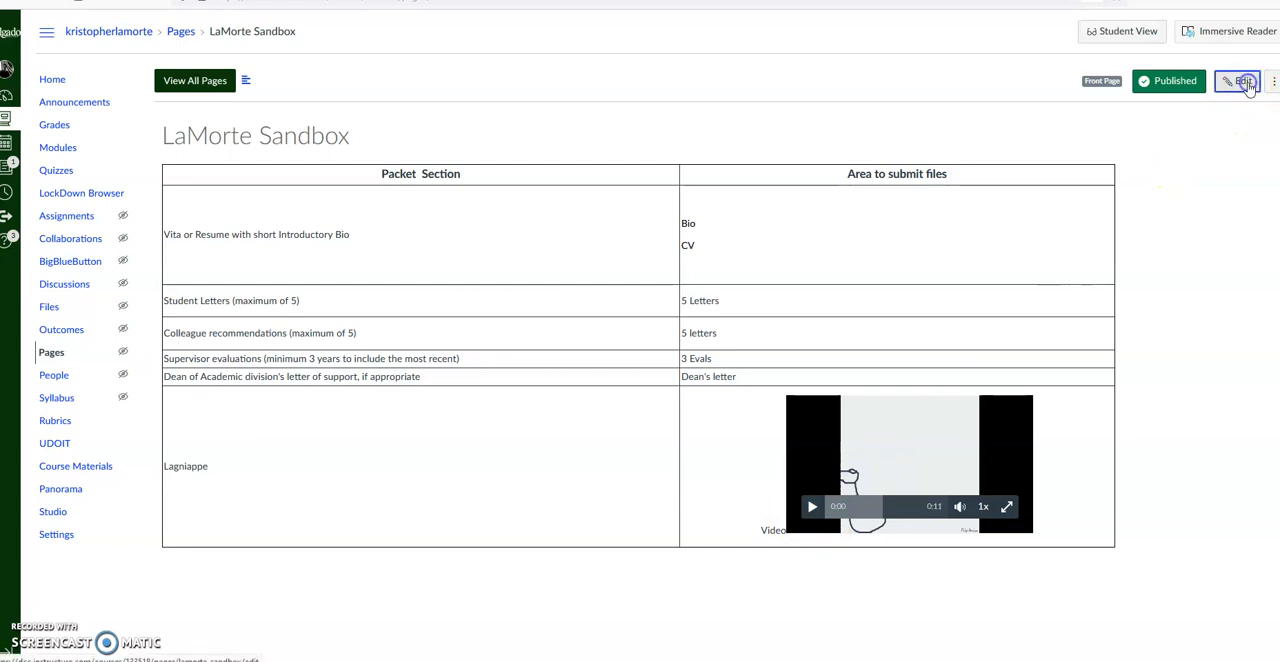
- Re-save the LaMorte Sandbox page and reopen it for editing
{"action": "left_click", "coordinate": [1240, 81]}
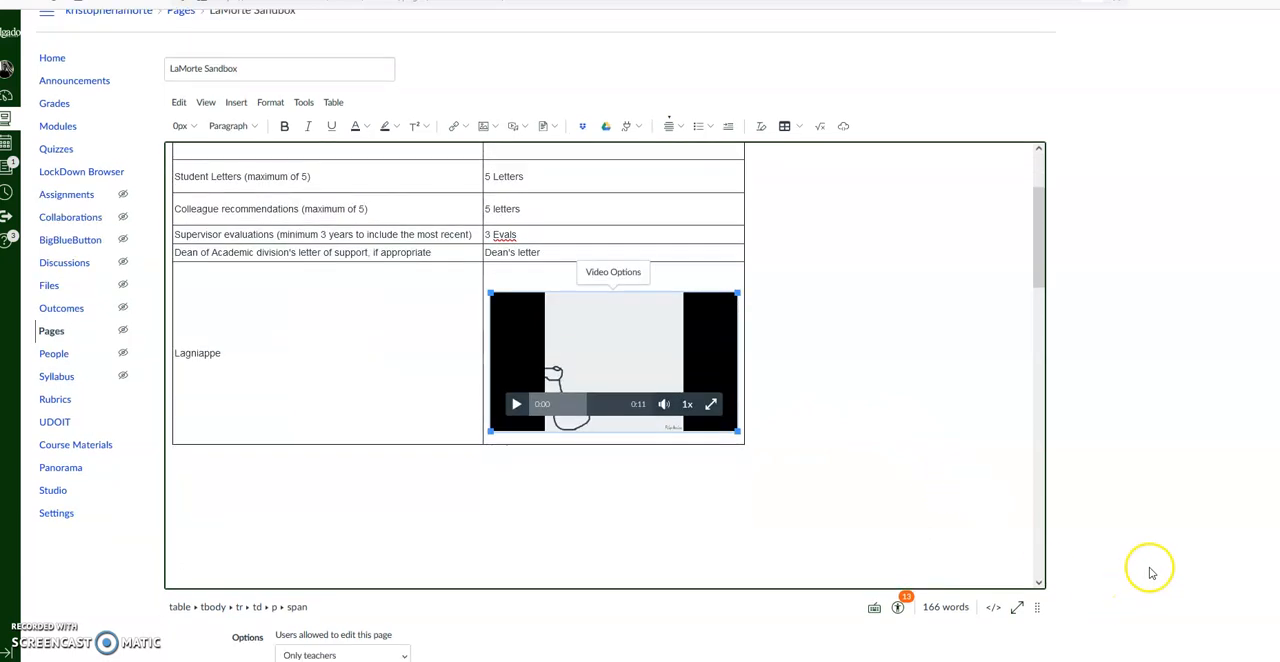
{"action": "scroll", "scroll_direction": "down", "scroll_amount": 3}
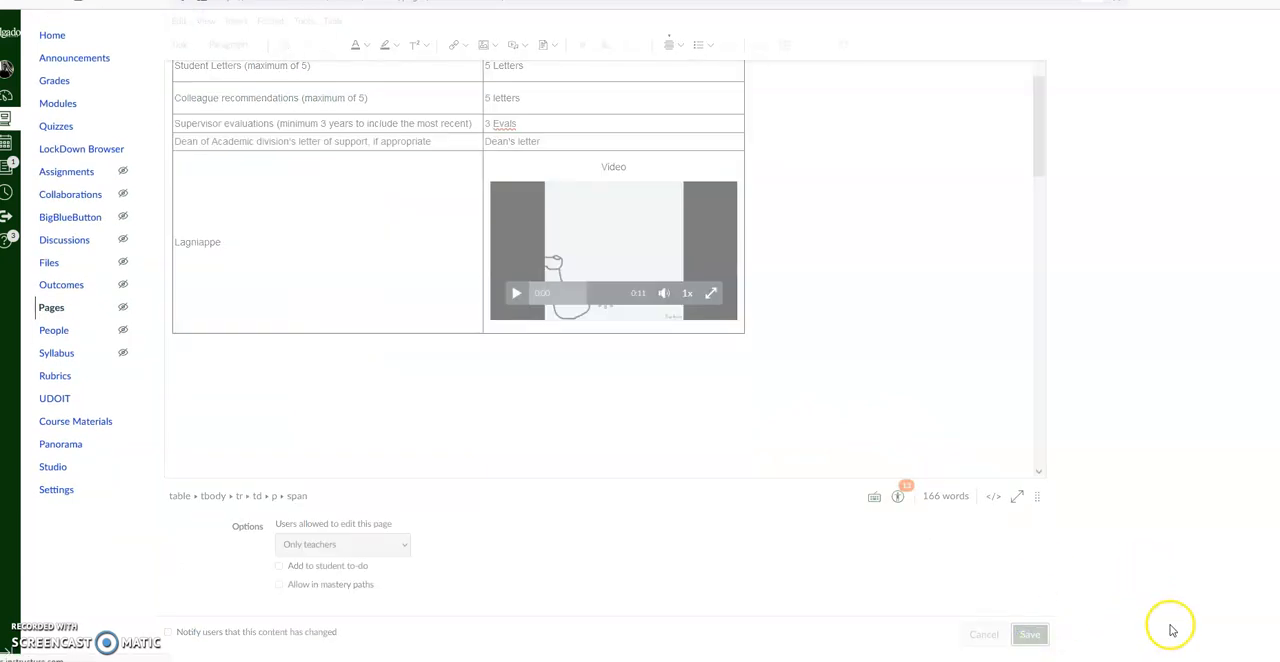
{"action": "left_click", "coordinate": [1029, 634]}
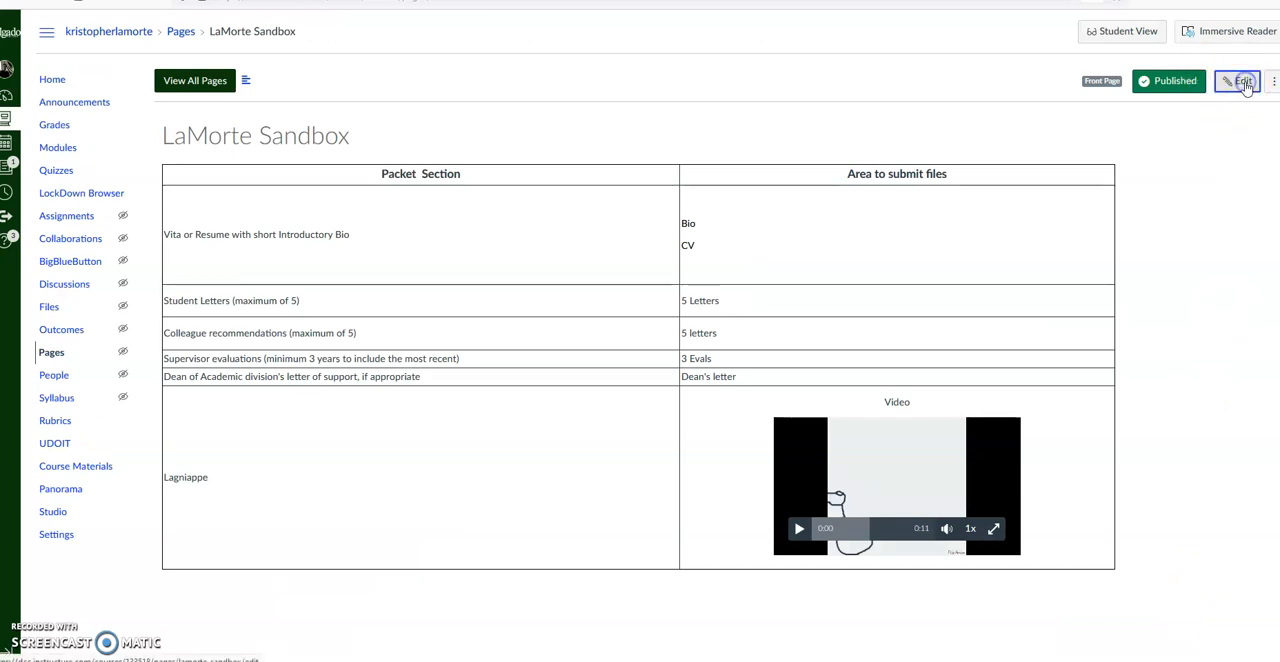
{"action": "left_click", "coordinate": [1240, 81]}
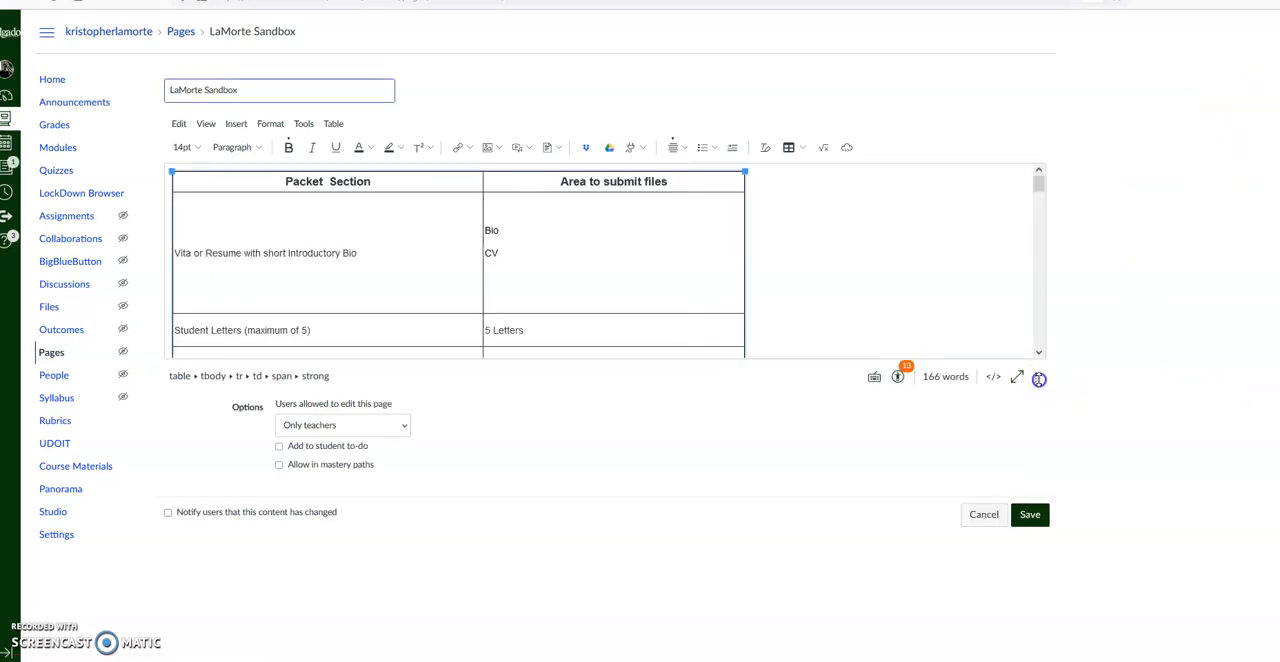
- Select Video 2 in the Lagniappe row and choose to add an External Link to it
{"action": "scroll", "scroll_direction": "down", "scroll_amount": 3}
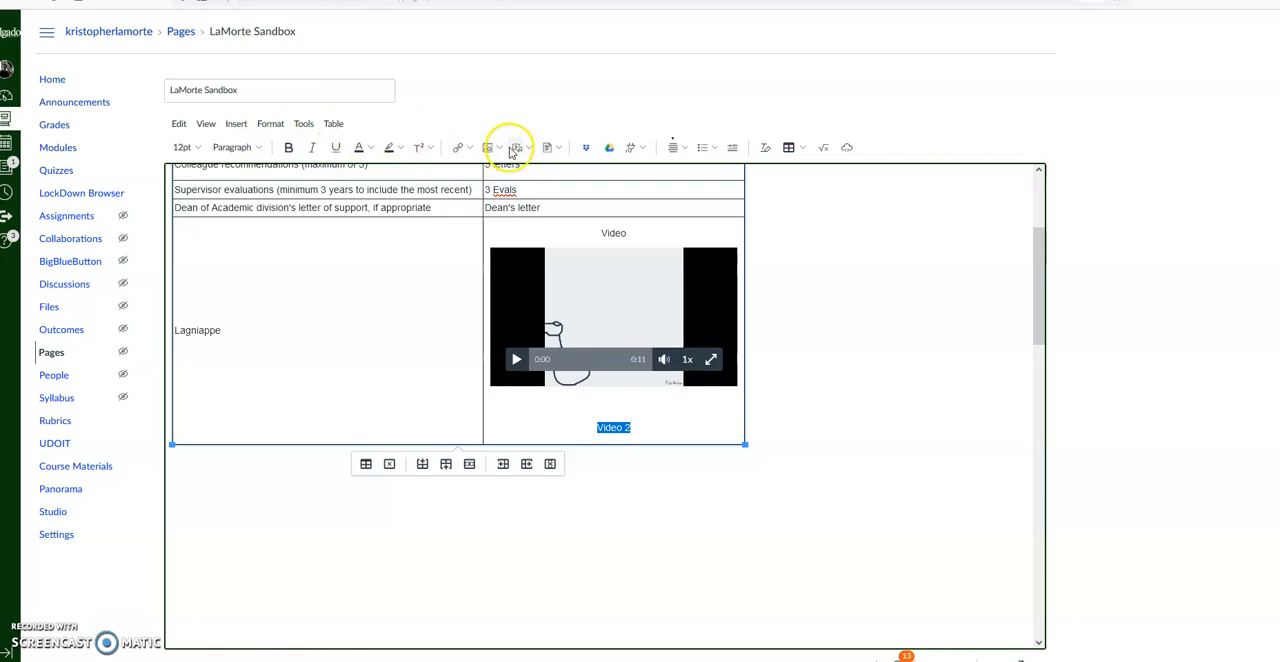
{"action": "left_click", "coordinate": [523, 147]}
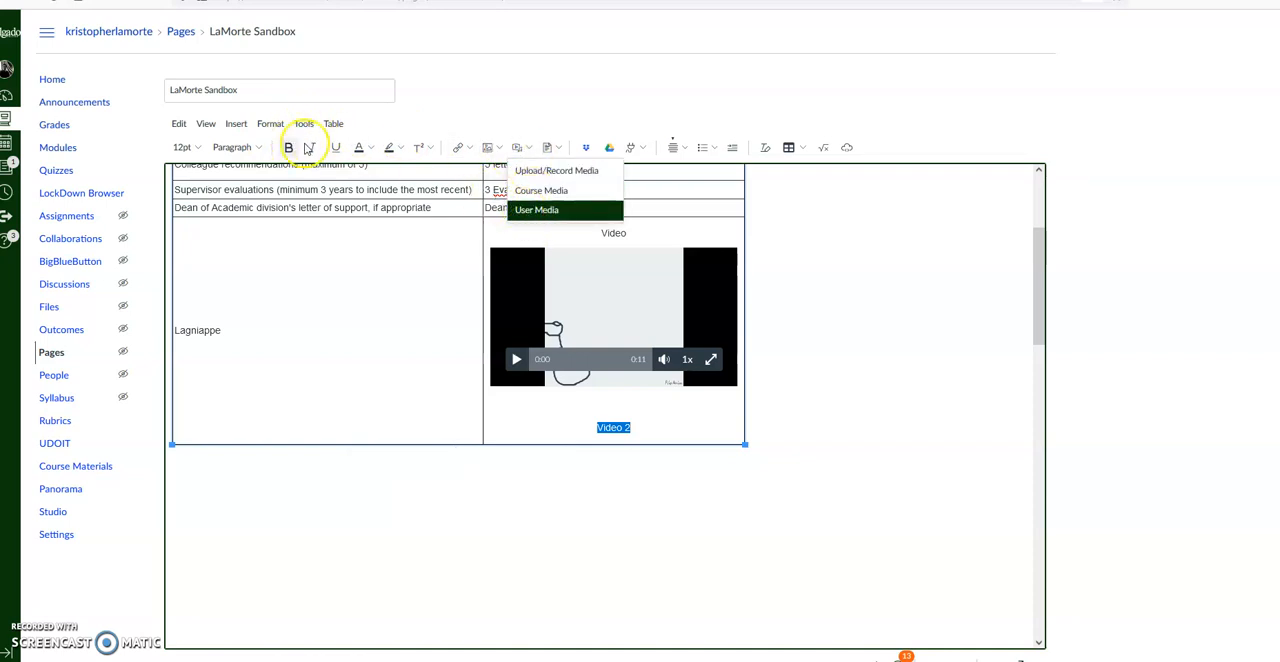
{"action": "left_click", "coordinate": [236, 123]}
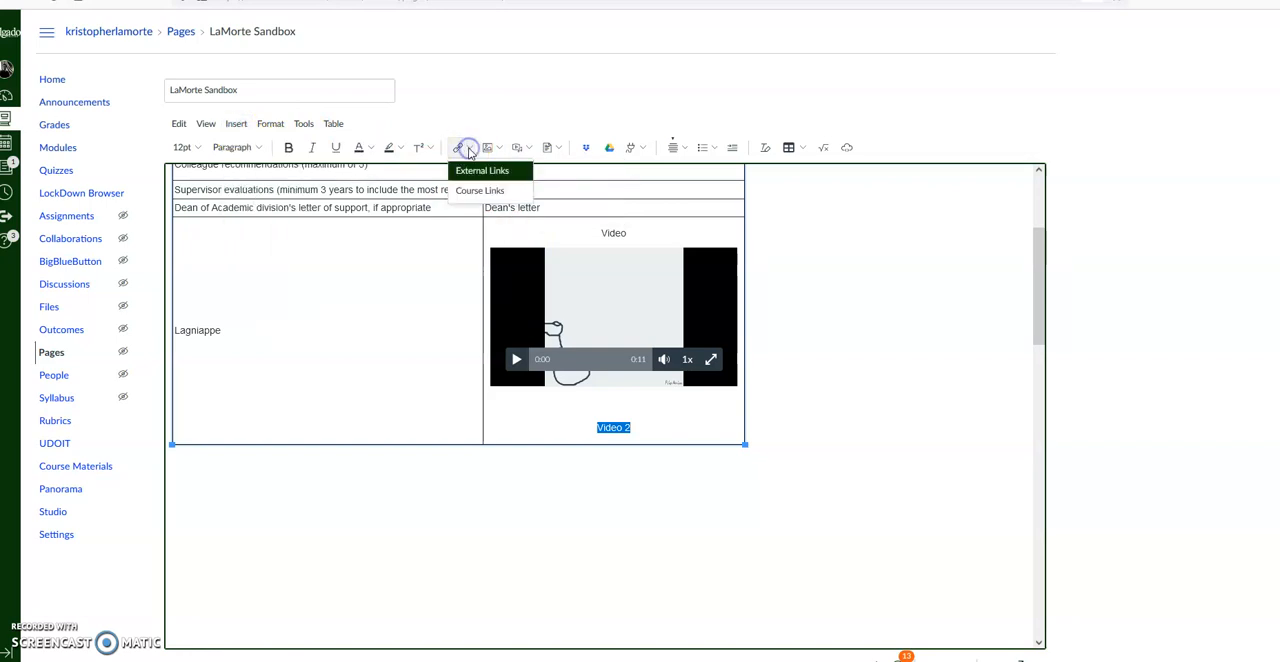
{"action": "left_click", "coordinate": [481, 170]}
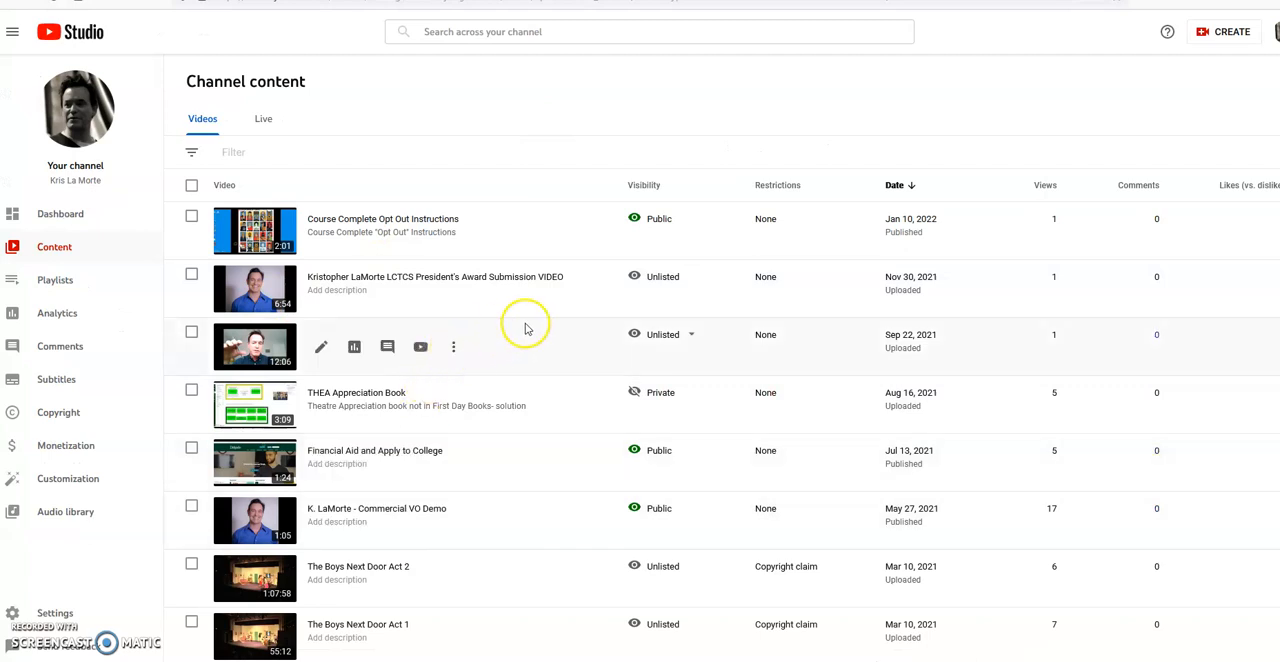
{"action": "mouse_move", "coordinate": [389, 566]}
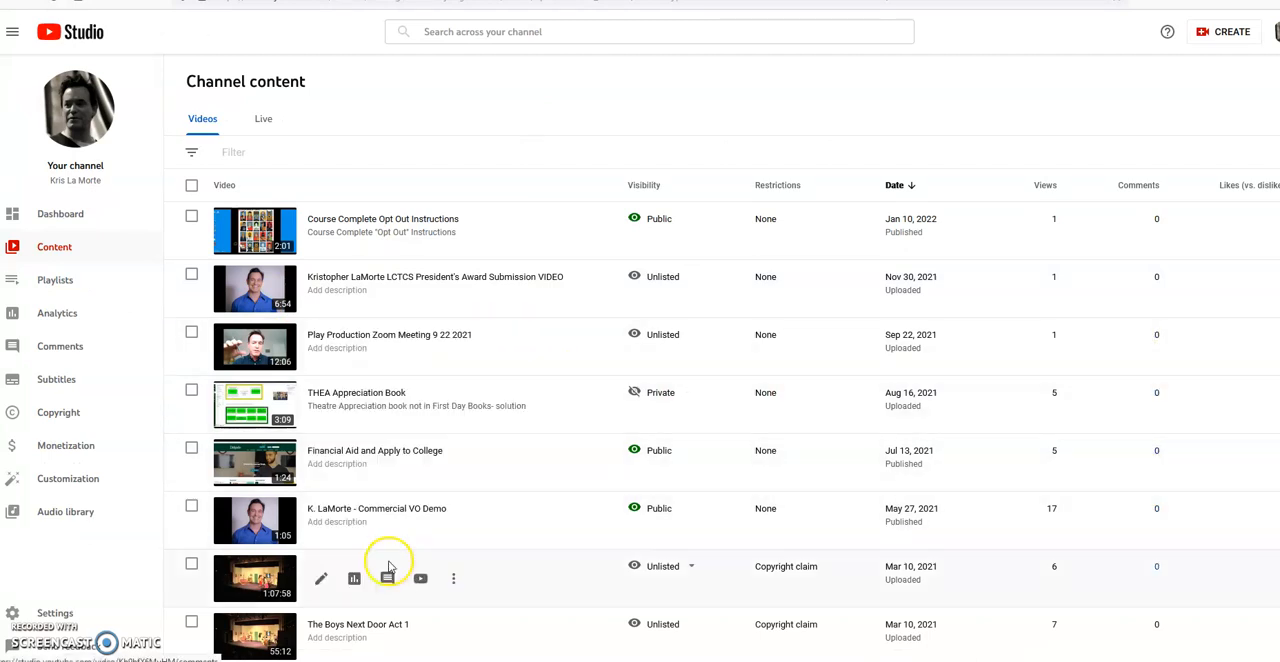
{"action": "mouse_move", "coordinate": [453, 521]}
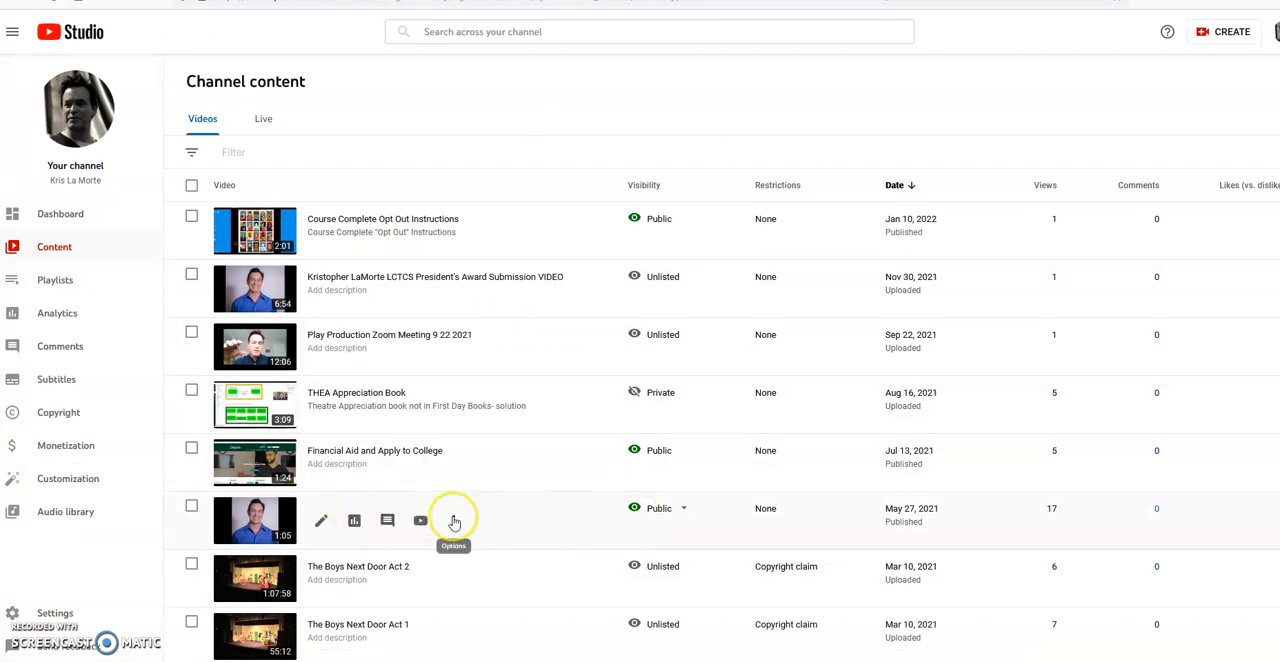
- Copy the shareable link for the Commercial VO Demo video from its Options menu
{"action": "left_click", "coordinate": [453, 520]}
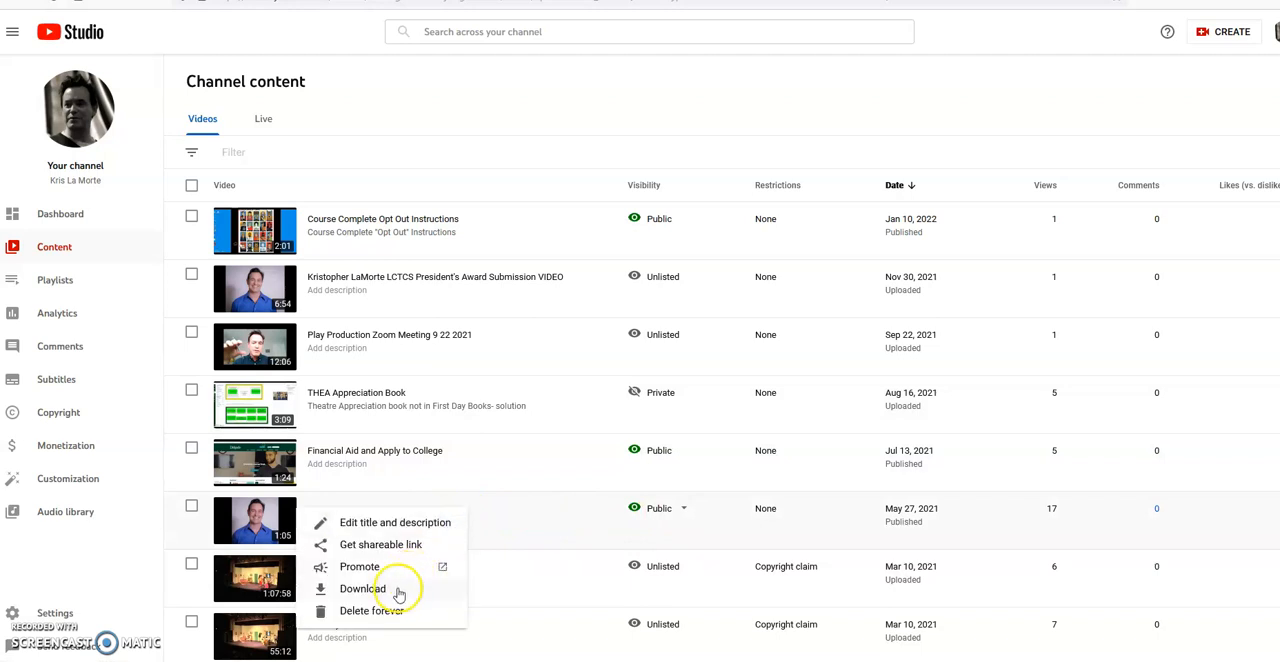
{"action": "left_click", "coordinate": [380, 544]}
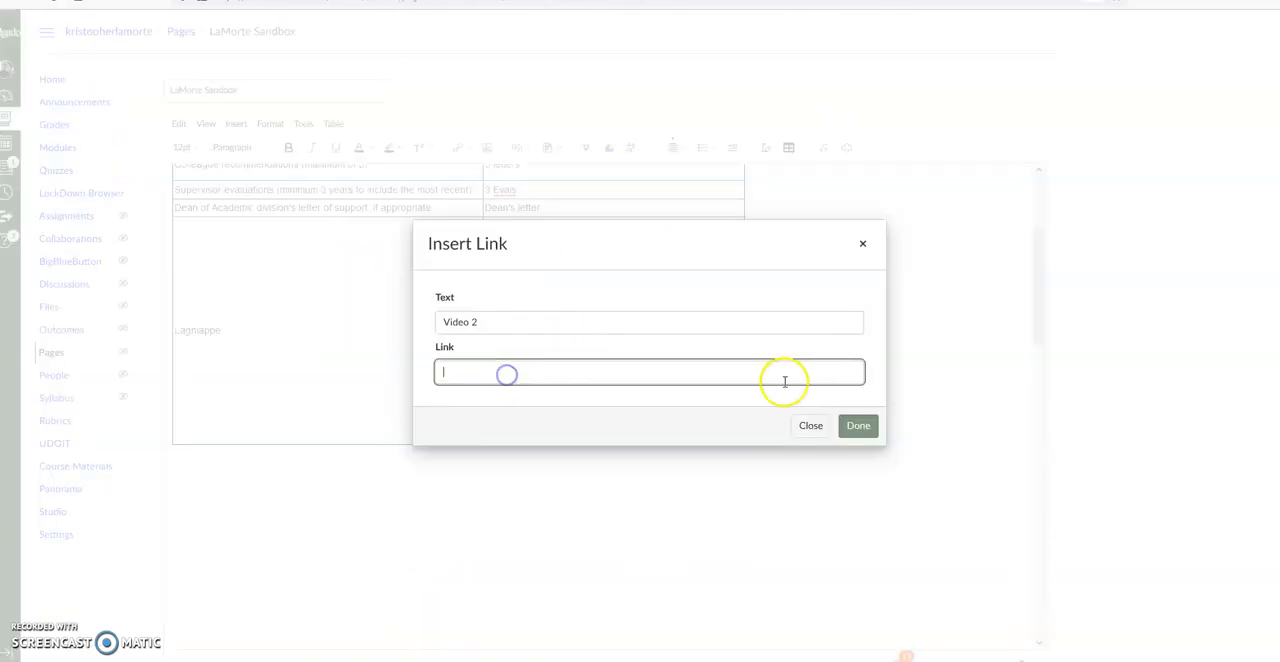
{"action": "type", "text": "https://youtu.be/Kh9bfX6MuHM"}
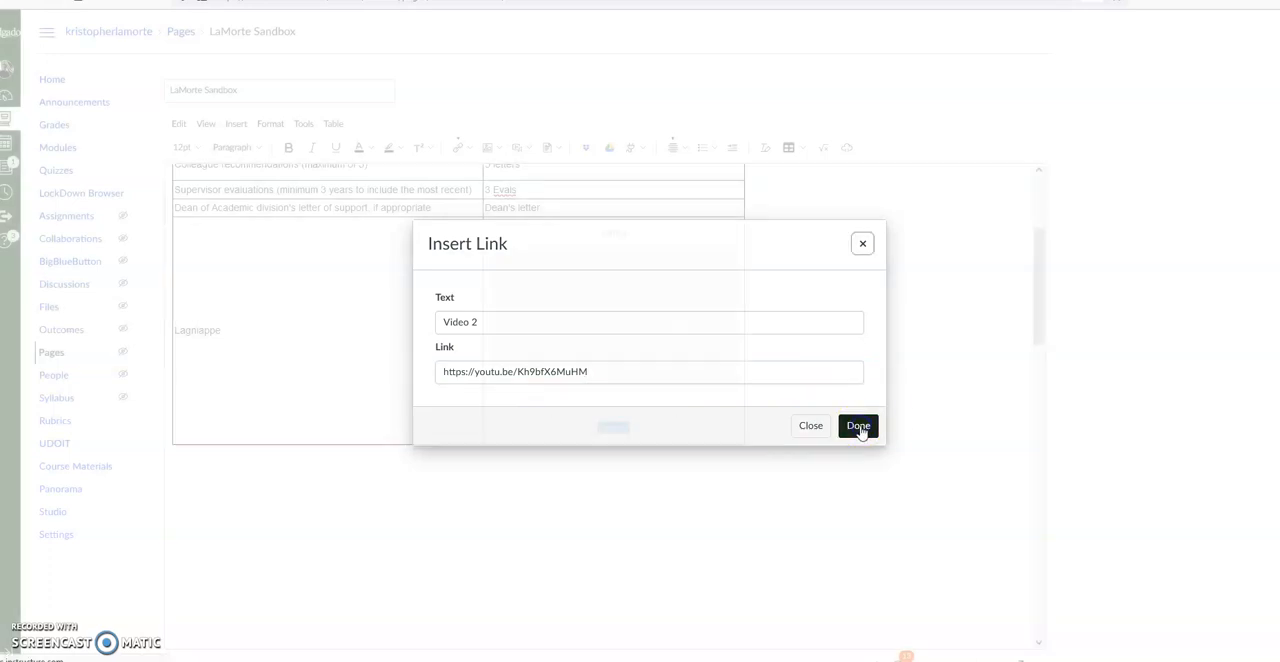
{"action": "left_click", "coordinate": [857, 425]}
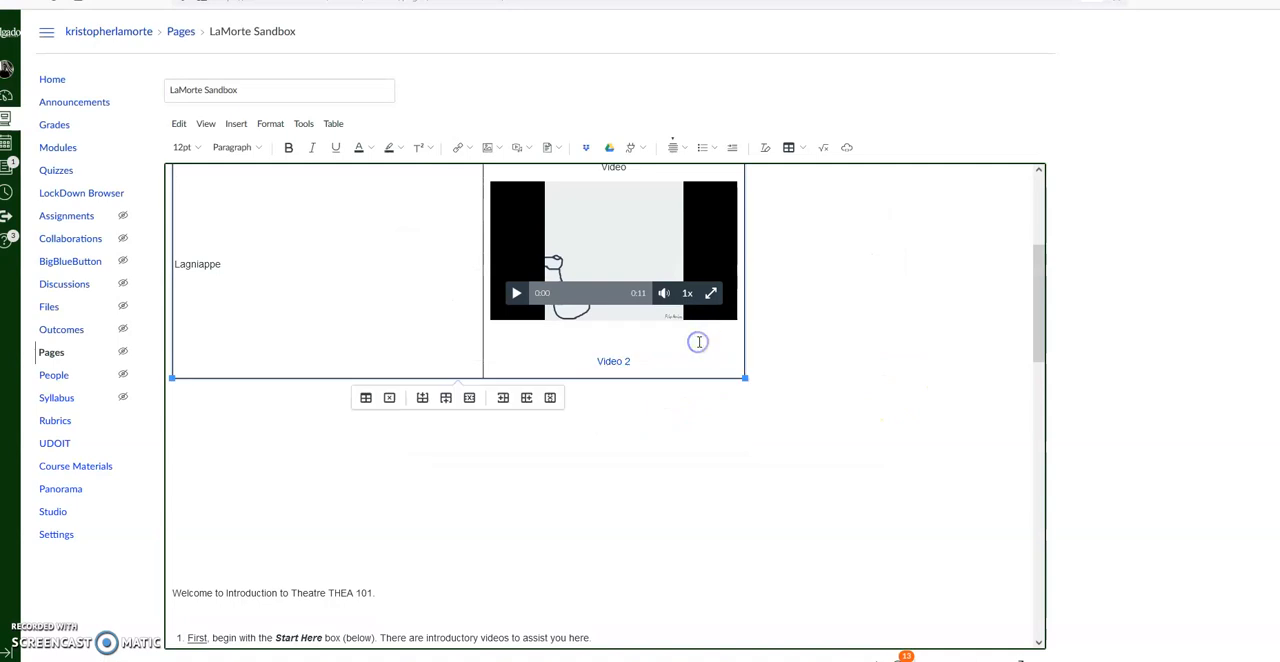
{"action": "left_click", "coordinate": [613, 361]}
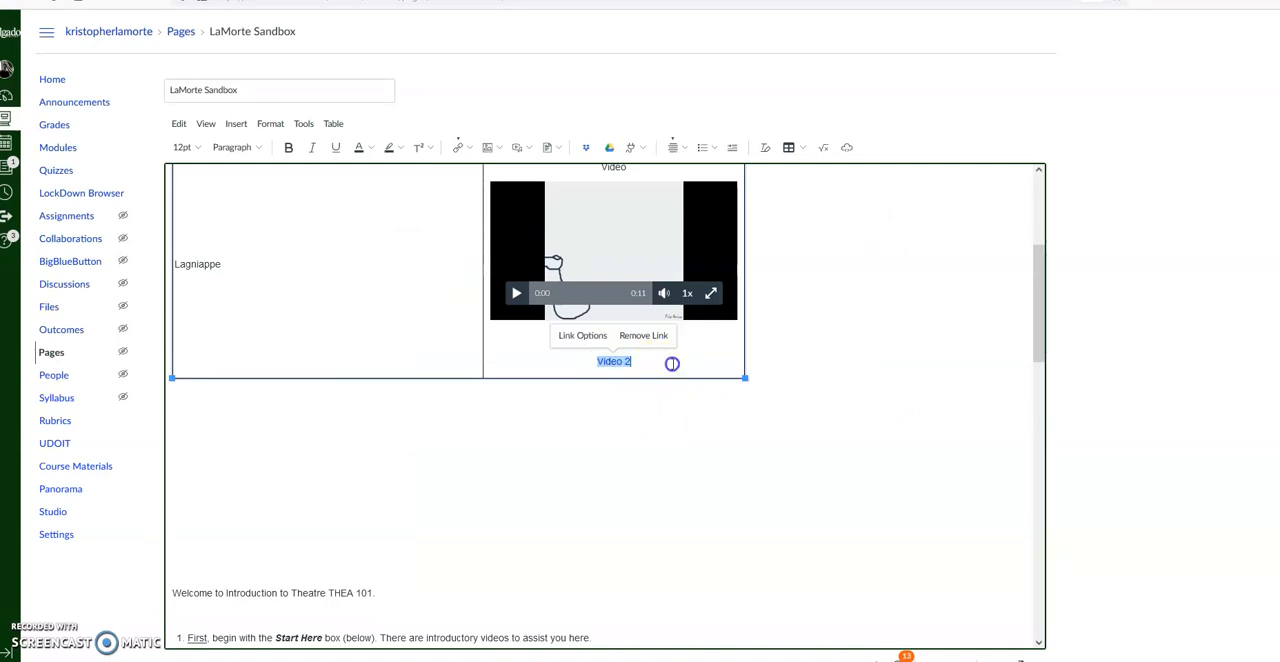
{"action": "mouse_move", "coordinate": [740, 398]}
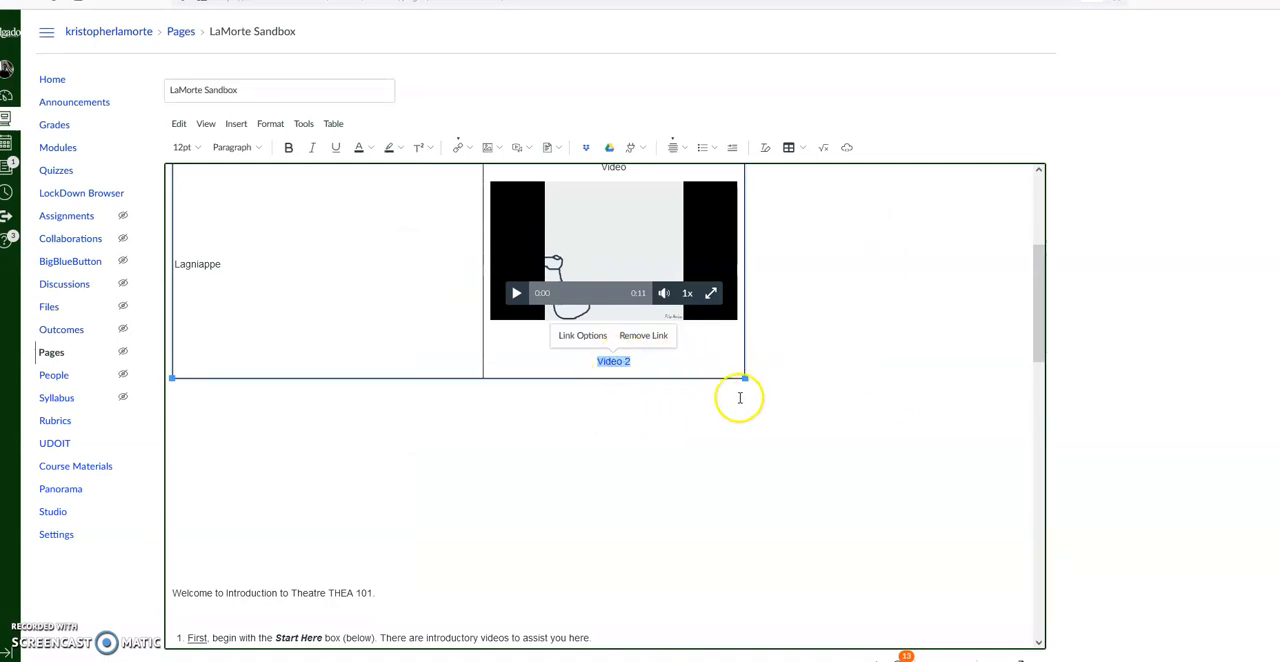
{"action": "scroll", "scroll_direction": "down", "scroll_amount": 3}
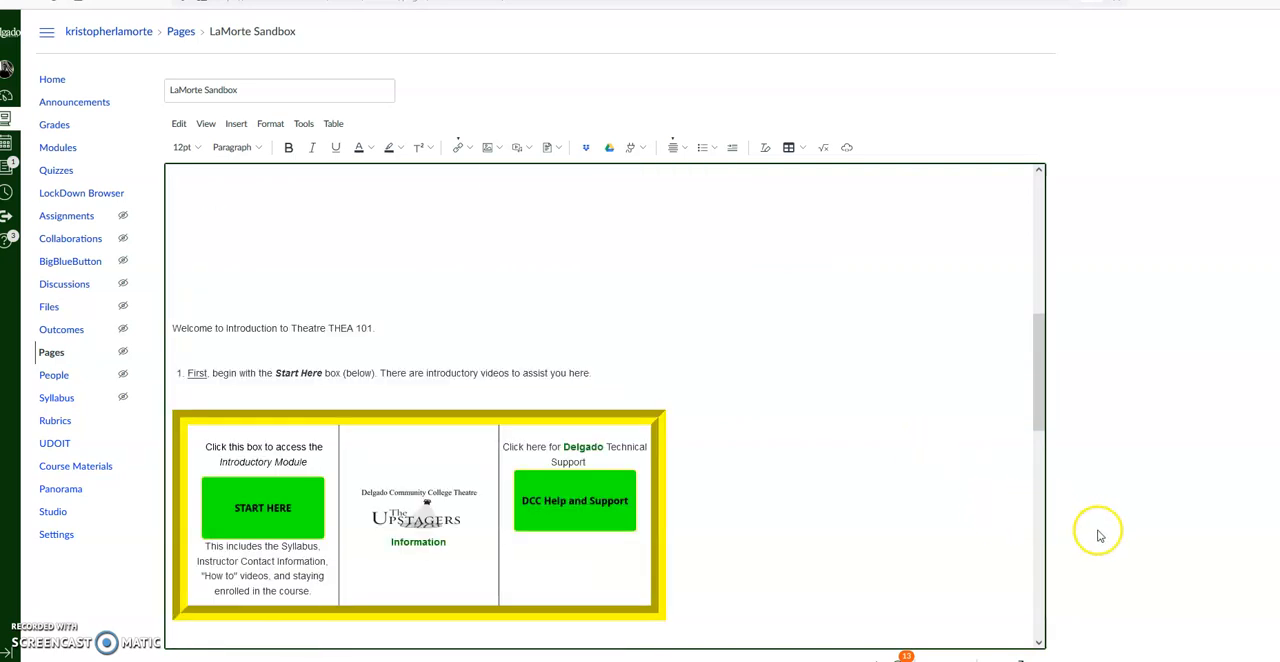
{"action": "scroll", "scroll_direction": "down", "scroll_amount": 3}
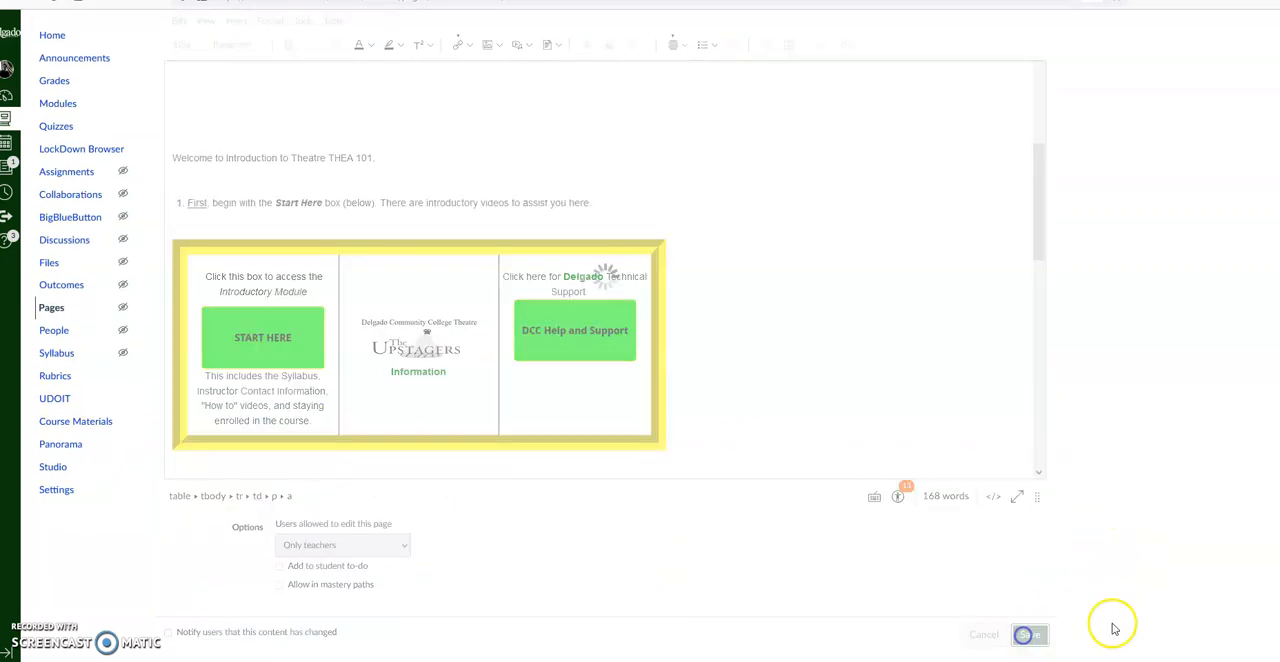
- Save the page and review the Lagniappe row with its embedded video and Video 2 link
{"action": "left_click", "coordinate": [1029, 634]}
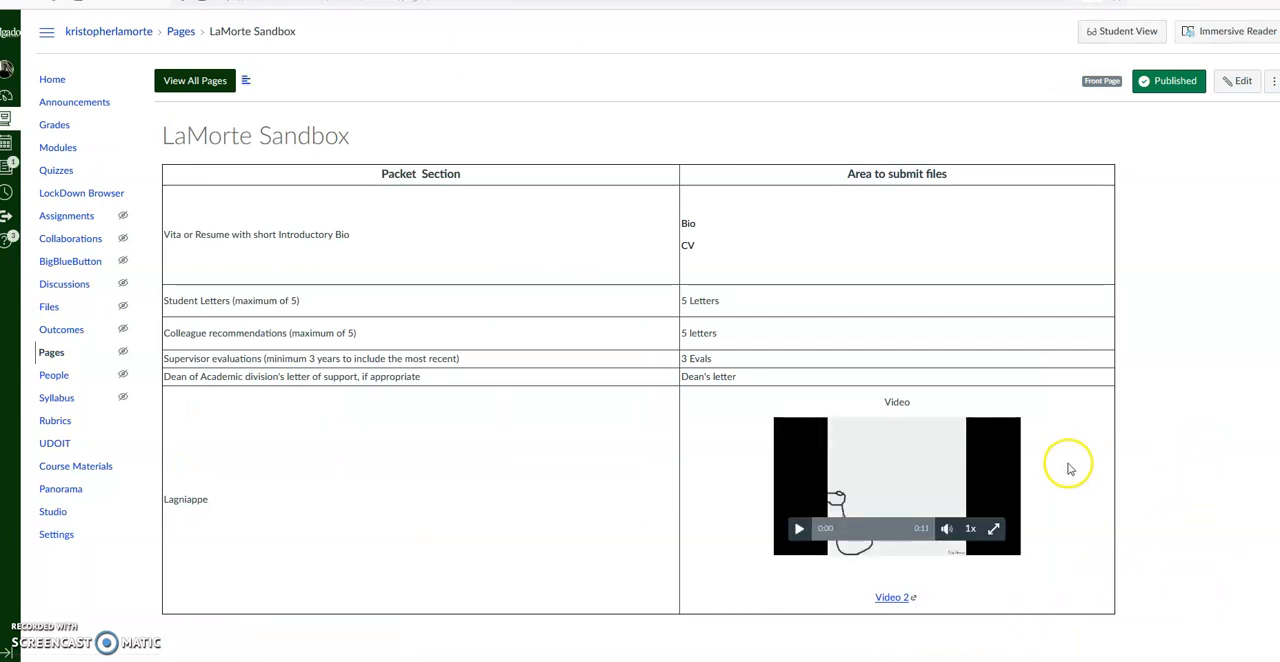
{"action": "scroll", "scroll_direction": "down", "scroll_amount": 3}
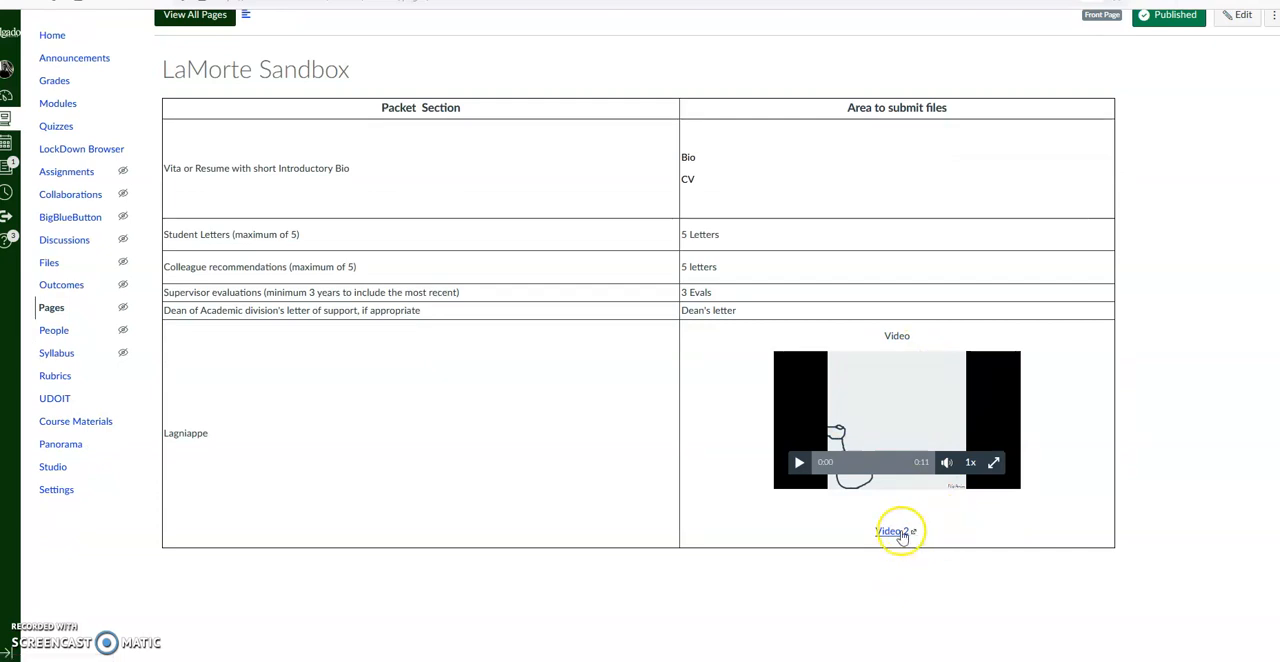
{"action": "mouse_move", "coordinate": [1107, 467]}
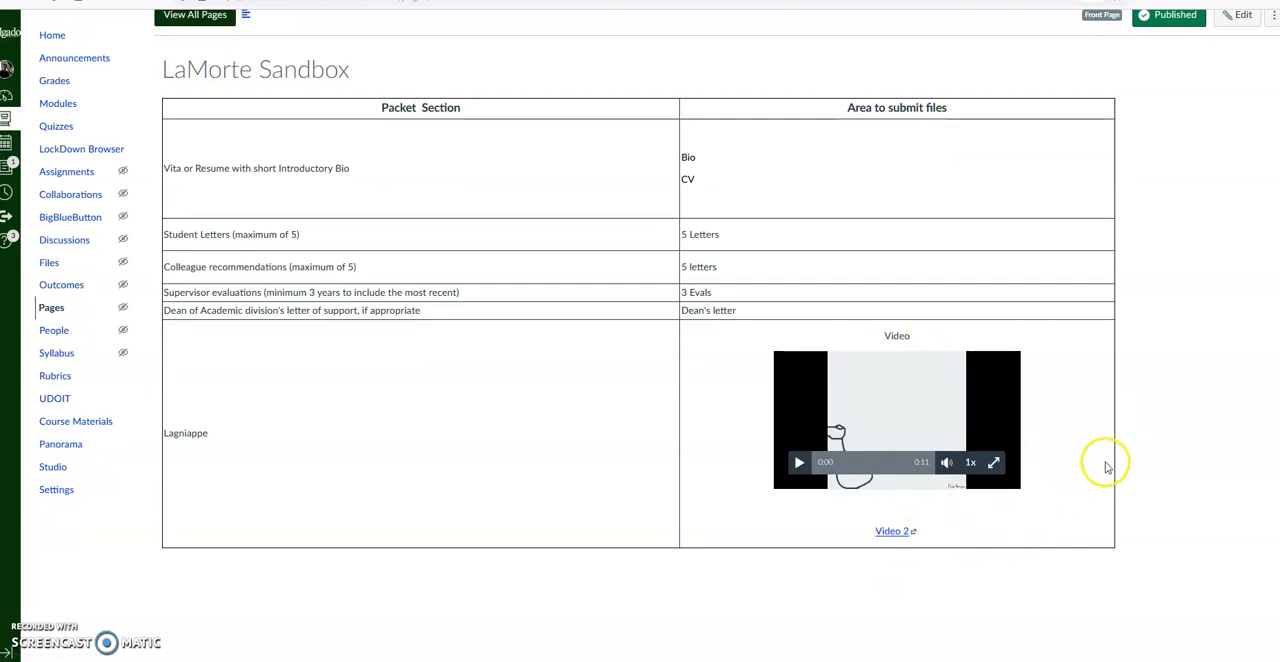
{"action": "mouse_move", "coordinate": [897, 348]}
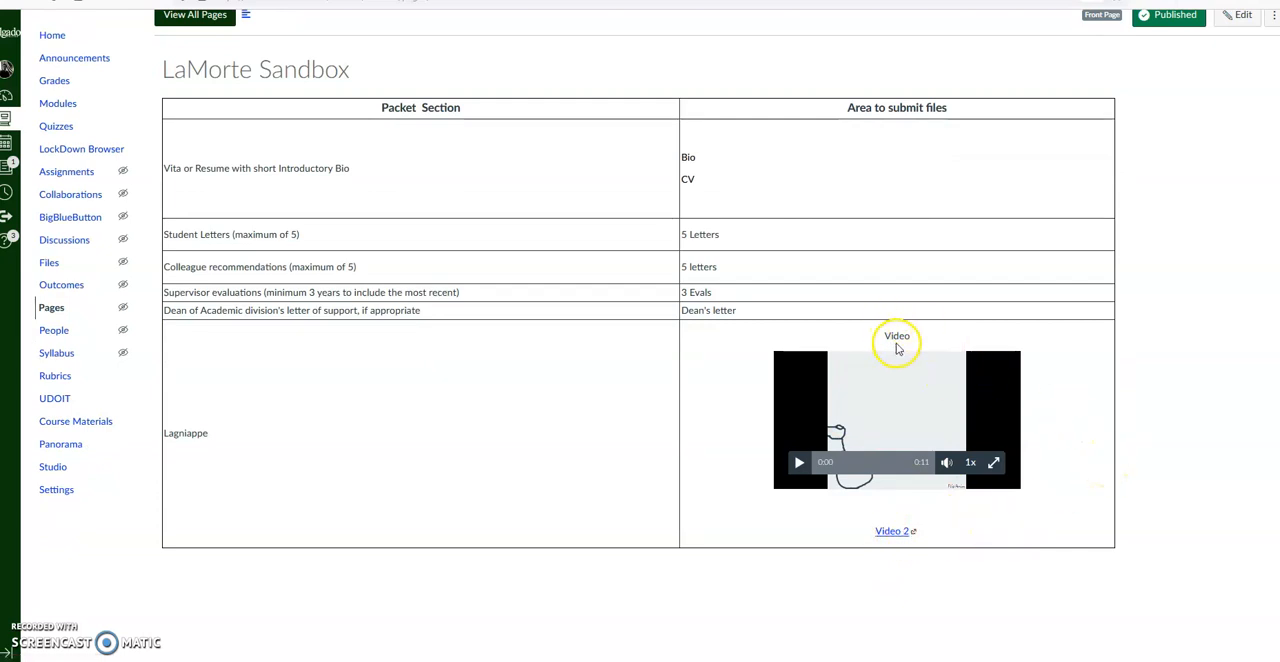